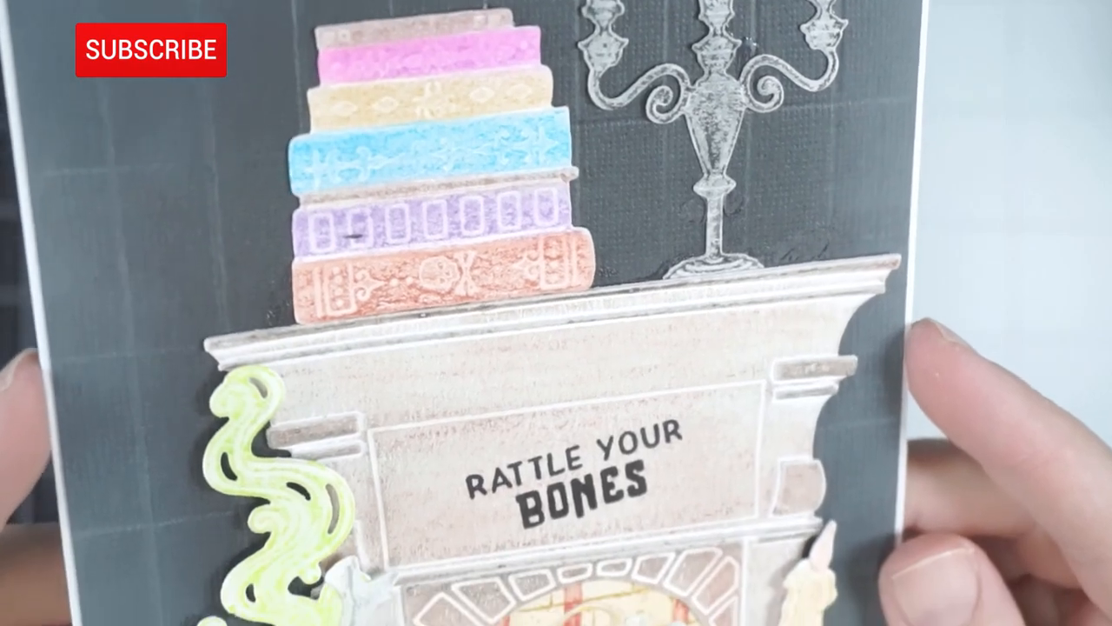
click(149, 48)
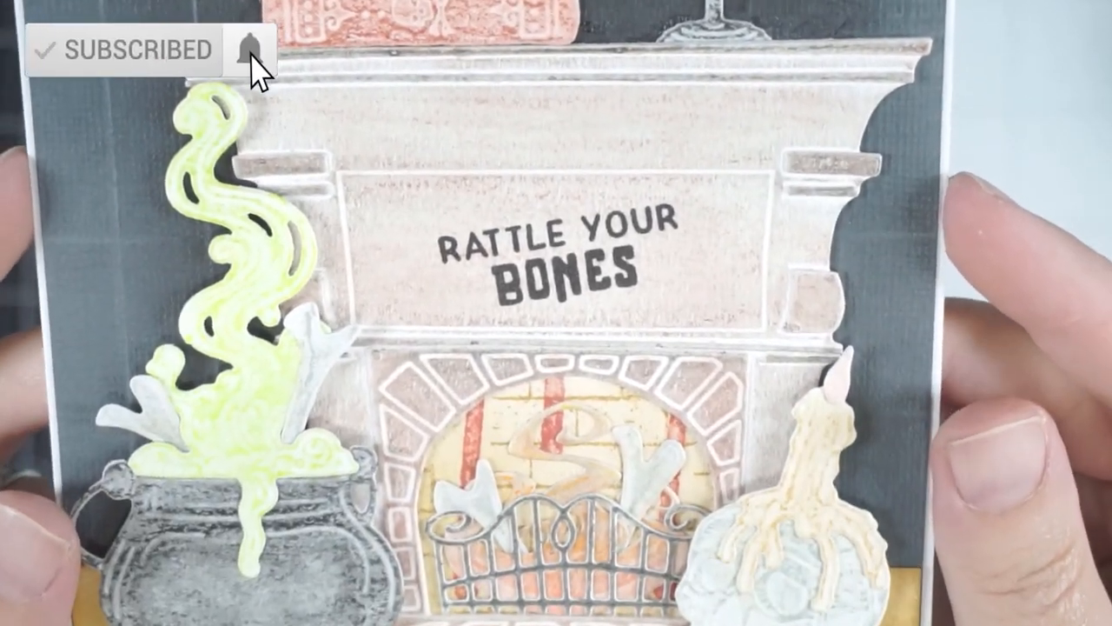